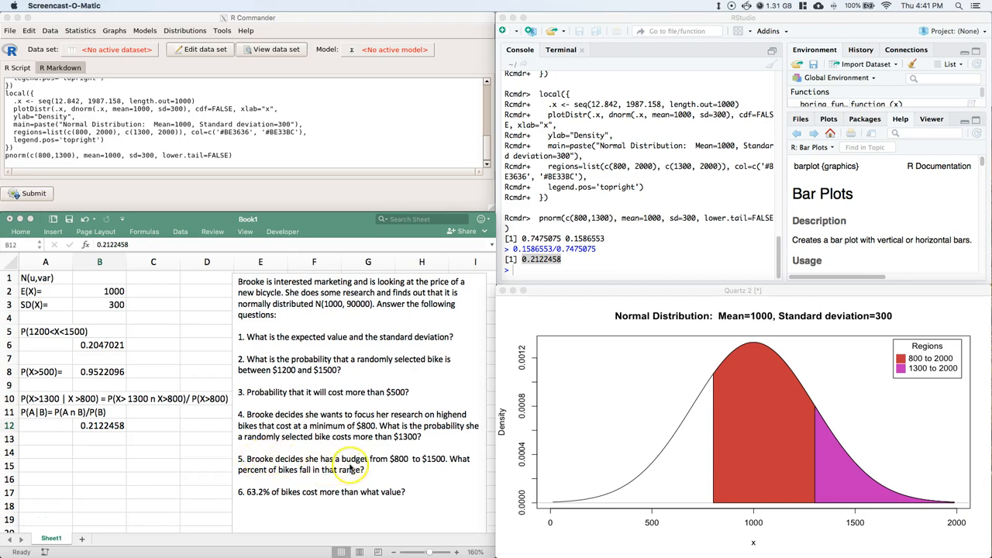
pyautogui.moveTo(457, 459)
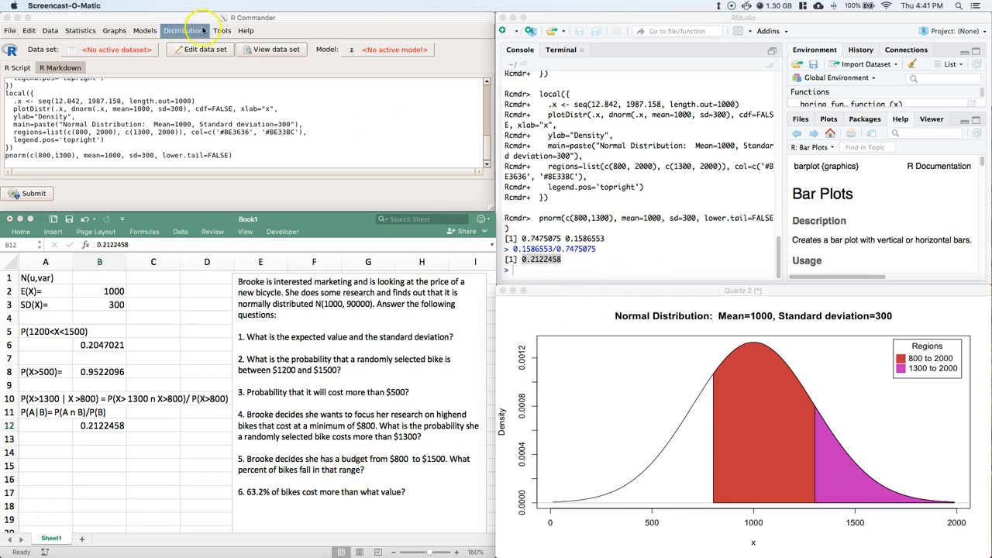
# - Plot the normal distribution with Region 1 set to 800–1500 and Region 2 cleared
pyautogui.click(184, 30)
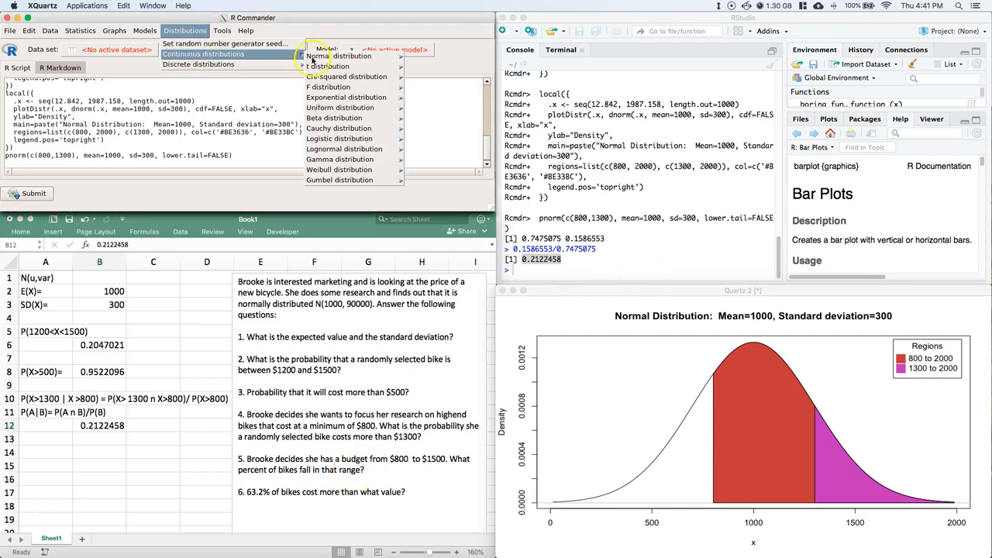
pyautogui.moveTo(339, 56)
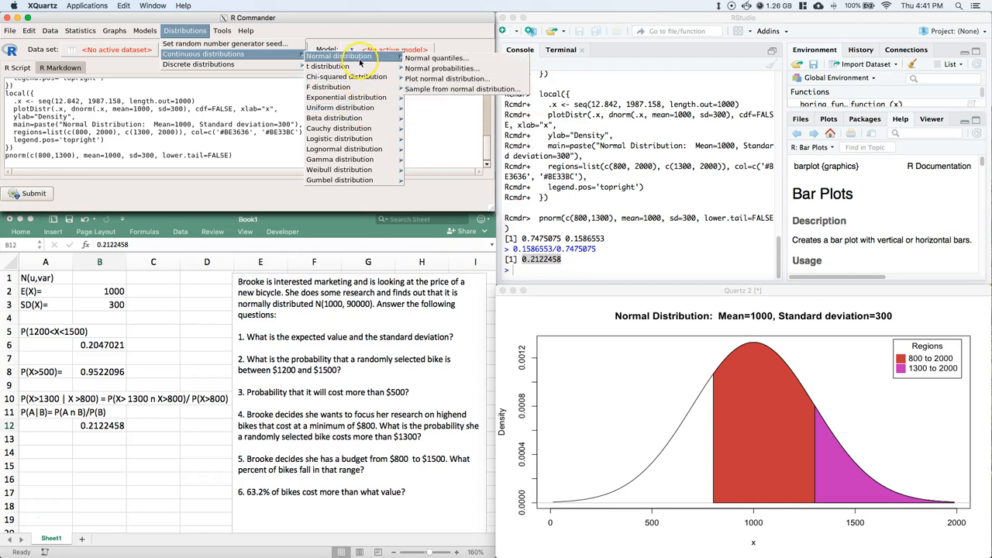
pyautogui.click(421, 83)
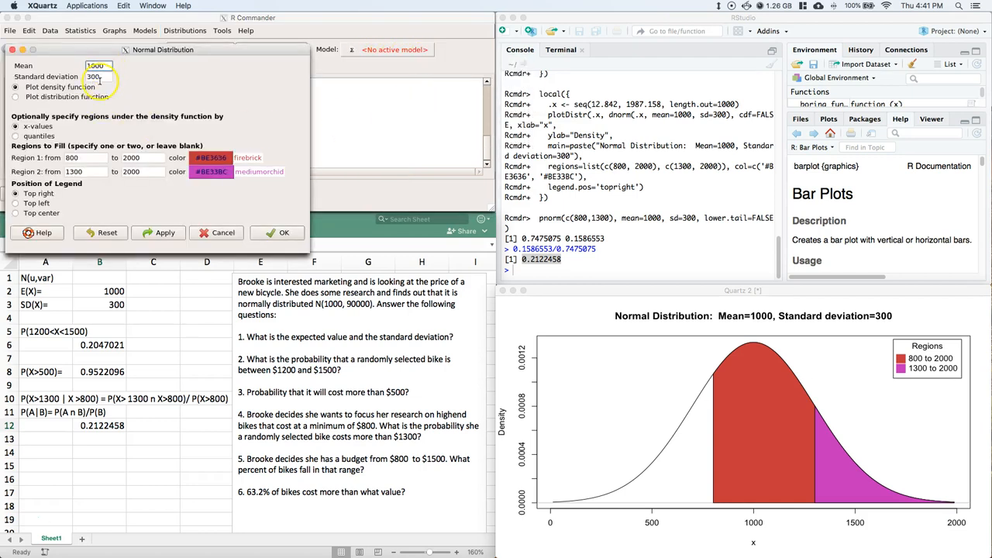
pyautogui.click(83, 171)
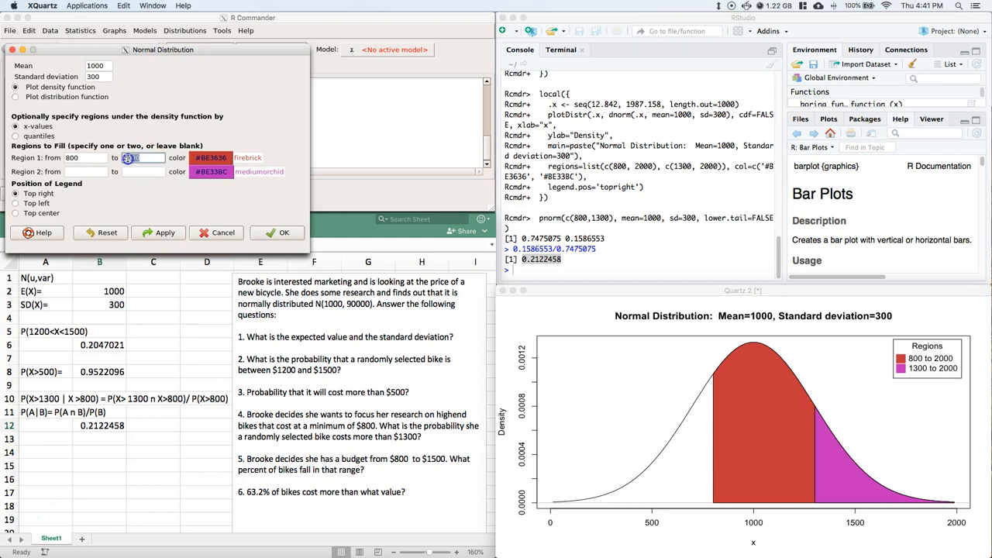
pyautogui.write('15')
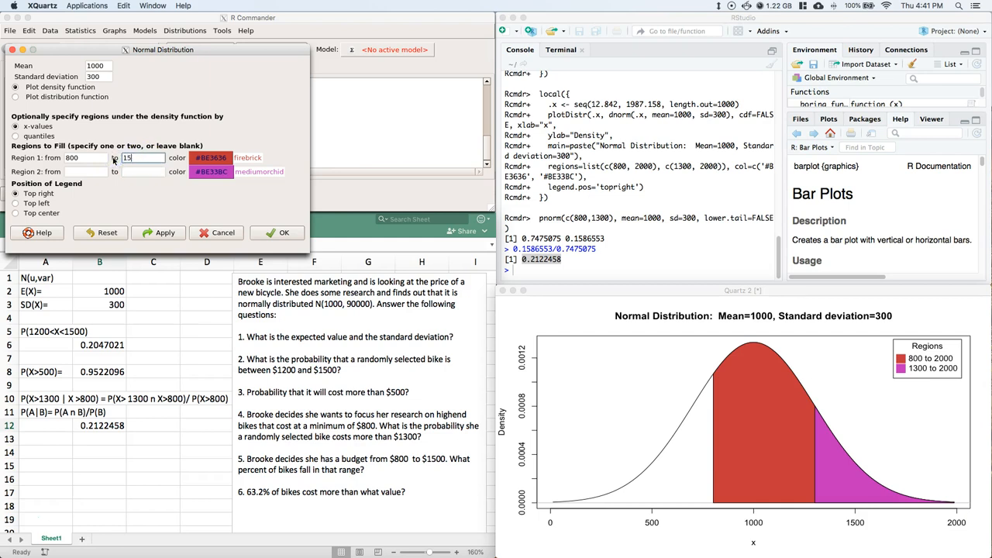
pyautogui.write('1500')
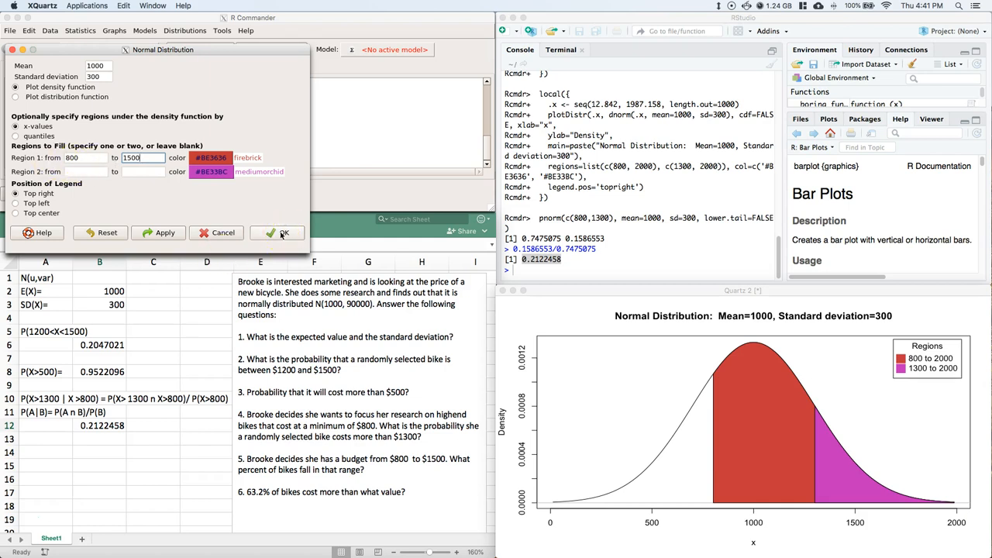
pyautogui.click(277, 233)
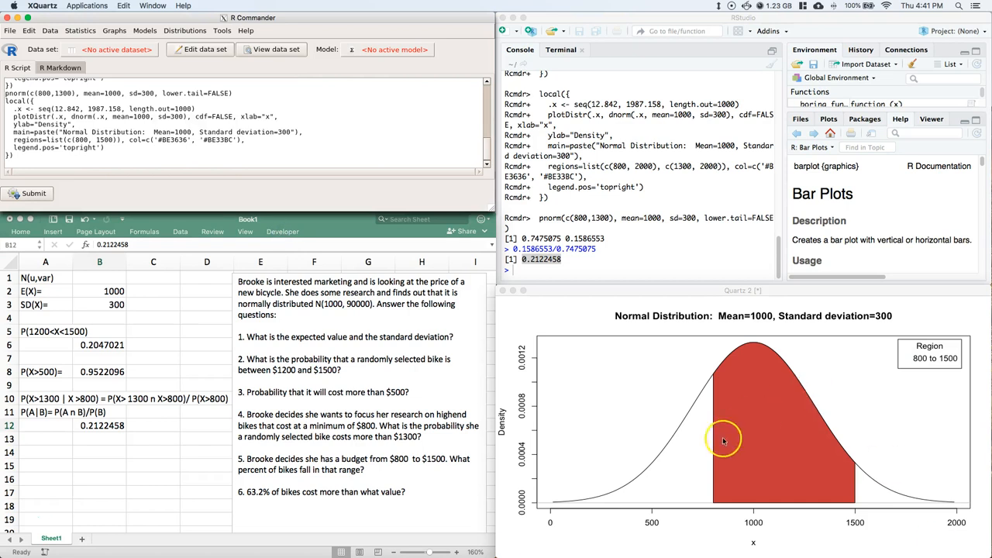
pyautogui.moveTo(854, 439)
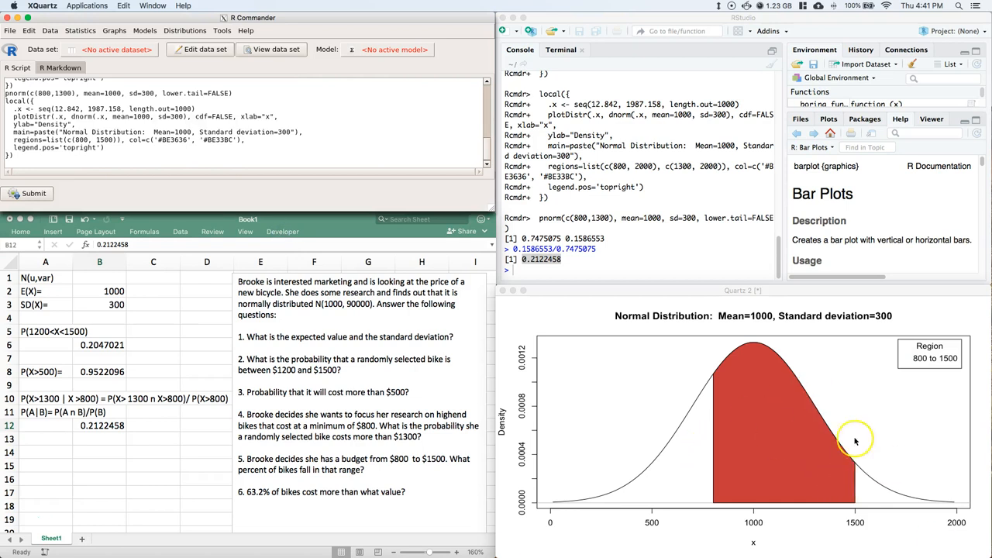
pyautogui.moveTo(784, 385)
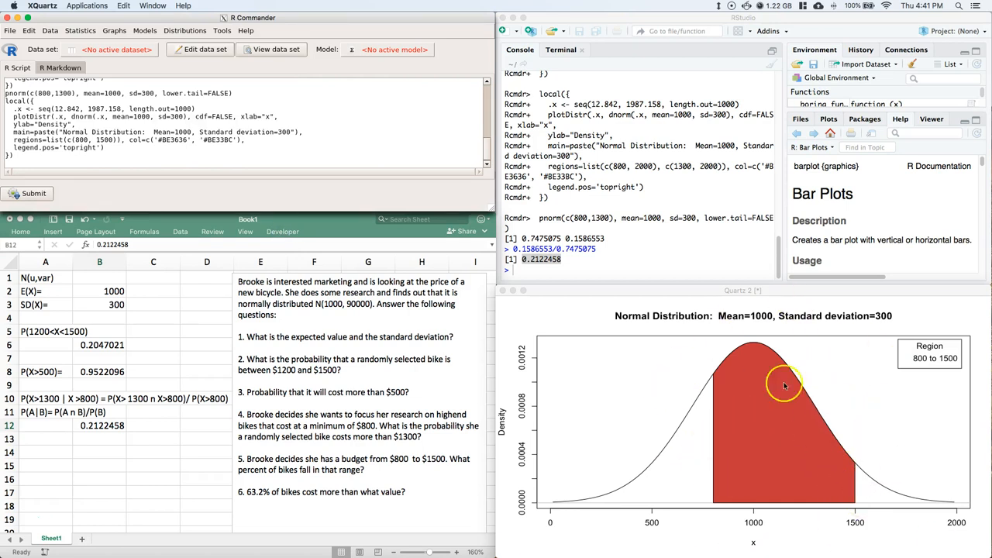
pyautogui.moveTo(809, 350)
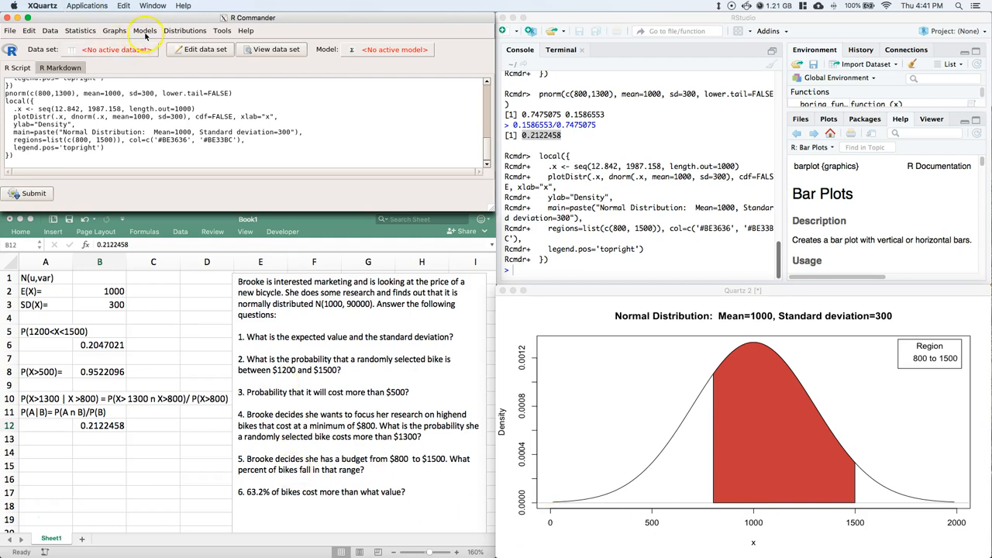
# - Compute lower-tail normal probabilities for 800 and 1500, giving 0.2524925 and 0.9522096
pyautogui.click(185, 30)
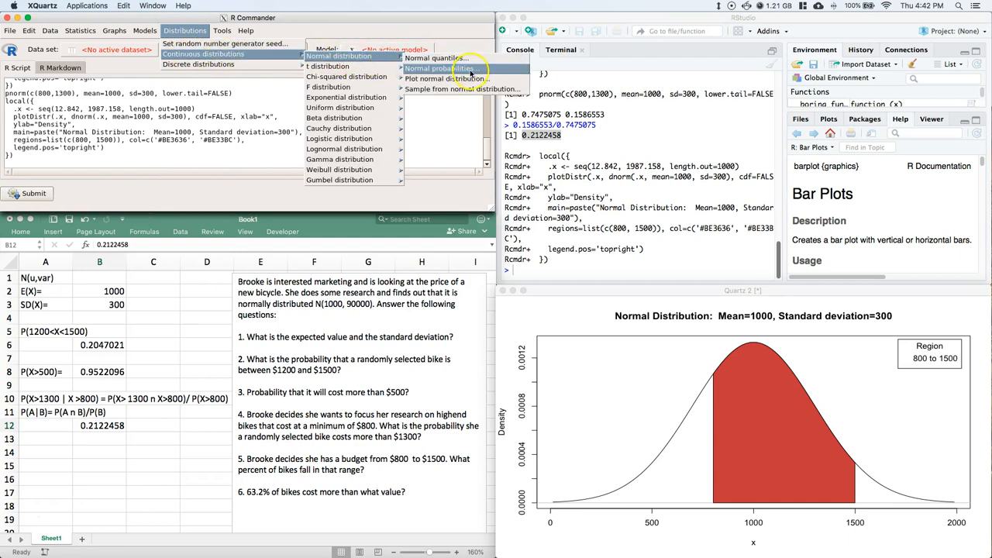
pyautogui.click(442, 69)
pyautogui.write('800')
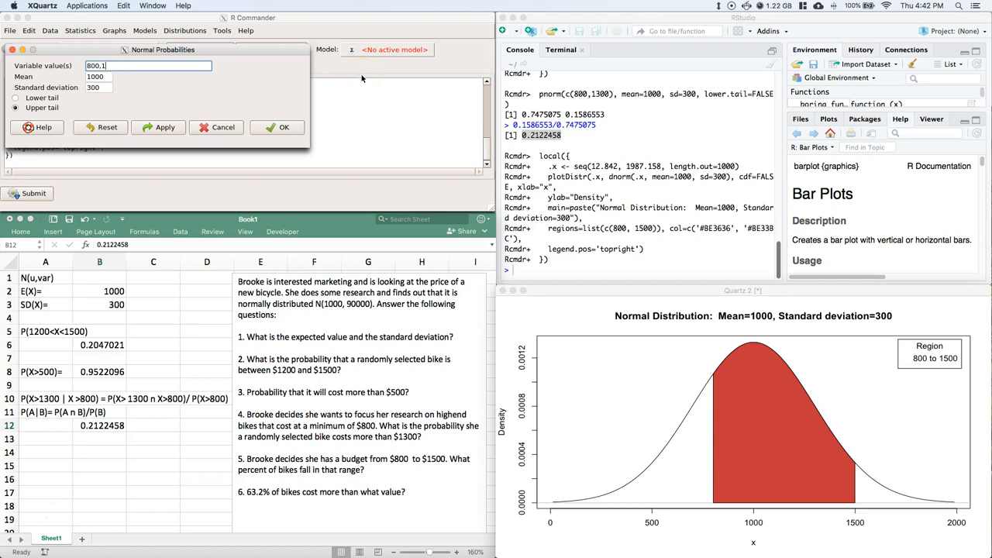
pyautogui.write(',1500')
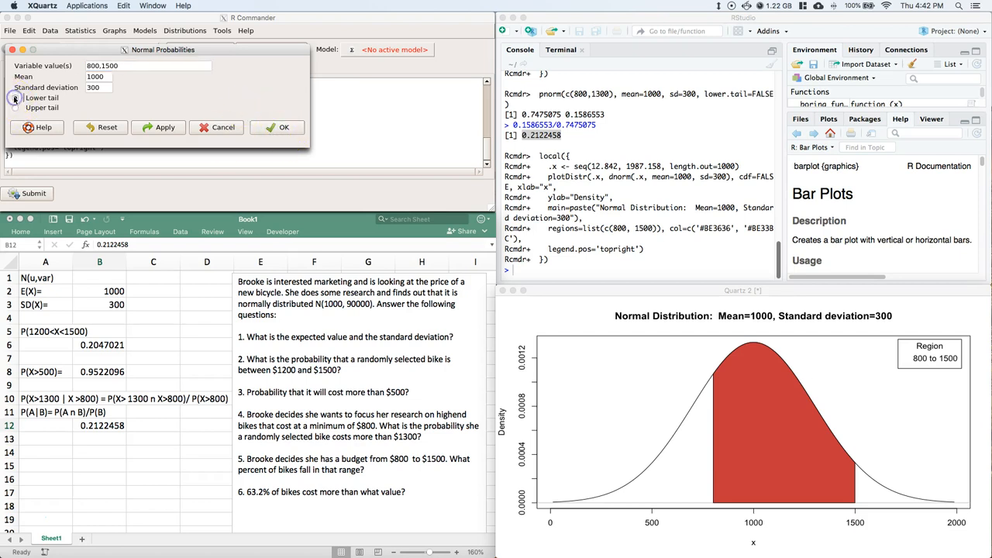
pyautogui.click(15, 98)
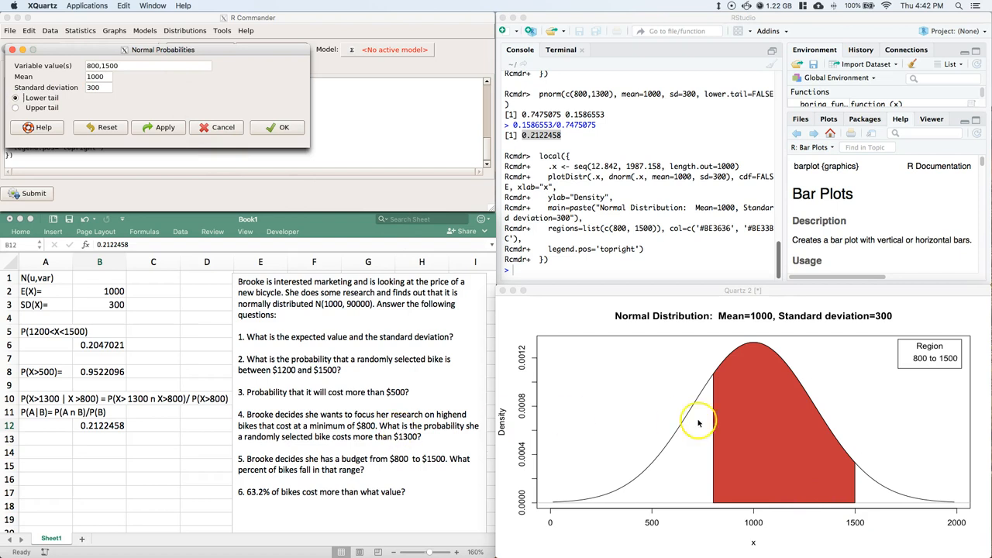
pyautogui.moveTo(891, 472)
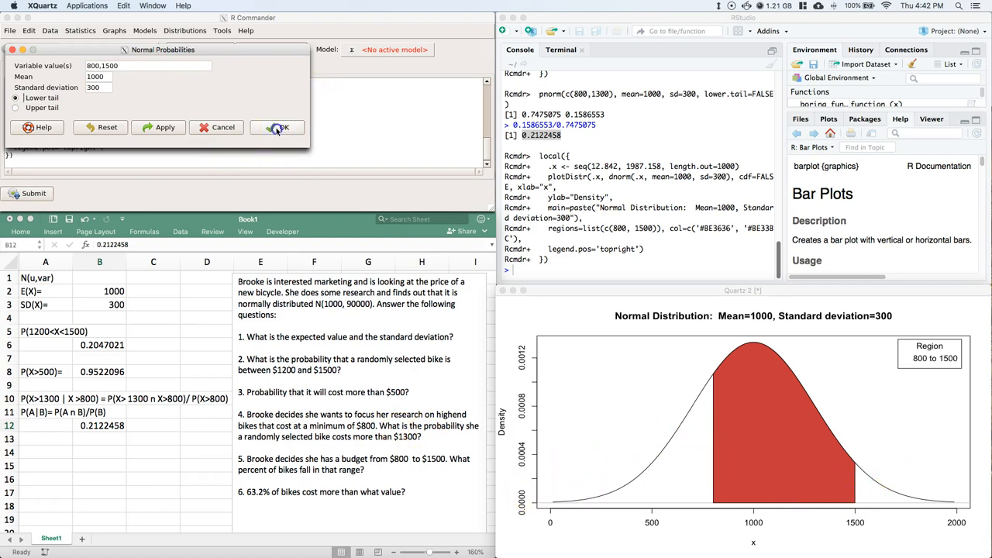
pyautogui.click(279, 127)
pyautogui.write('0.9522096')
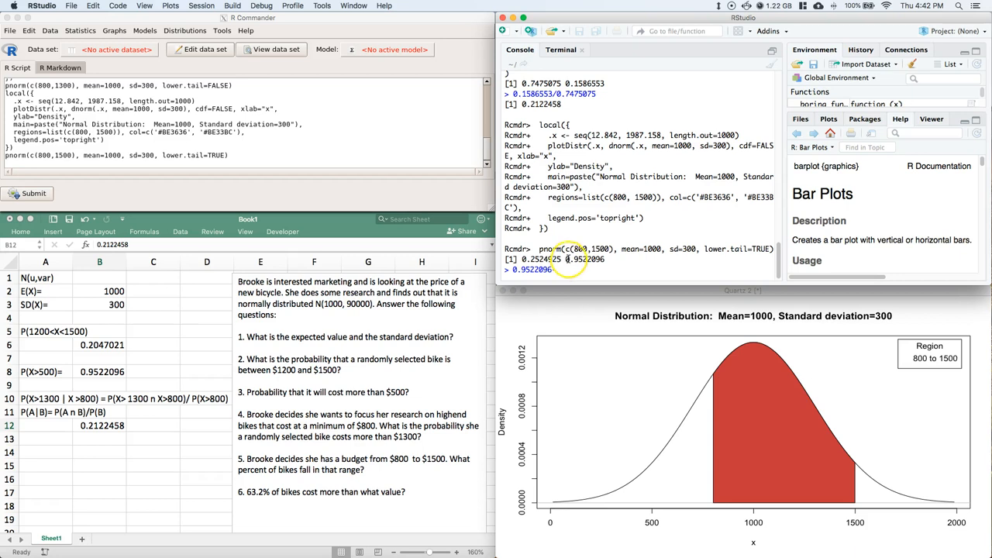
# - Select the 0.9522096 result to compute 0.9522096-0.2524925 in RStudio
pyautogui.doubleClick(543, 259)
pyautogui.write('-0.2524925')
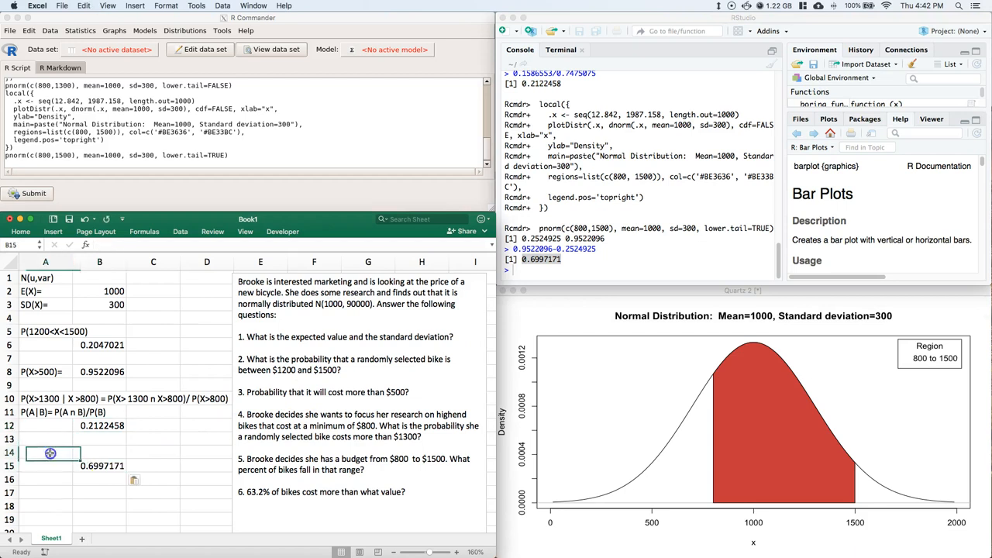
# - Enter the label P(800<X<1500)= in cell A14
pyautogui.write('P(')
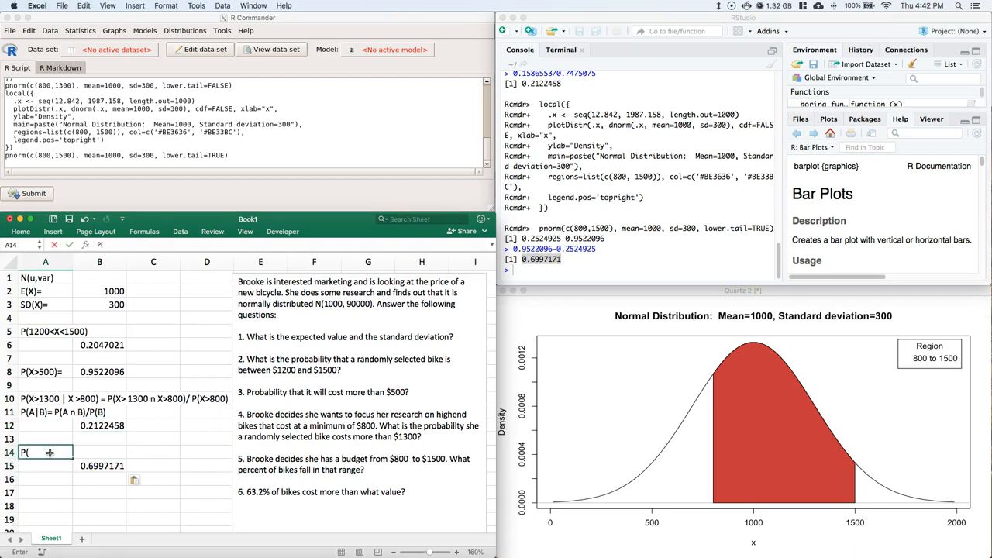
pyautogui.write('800<X')
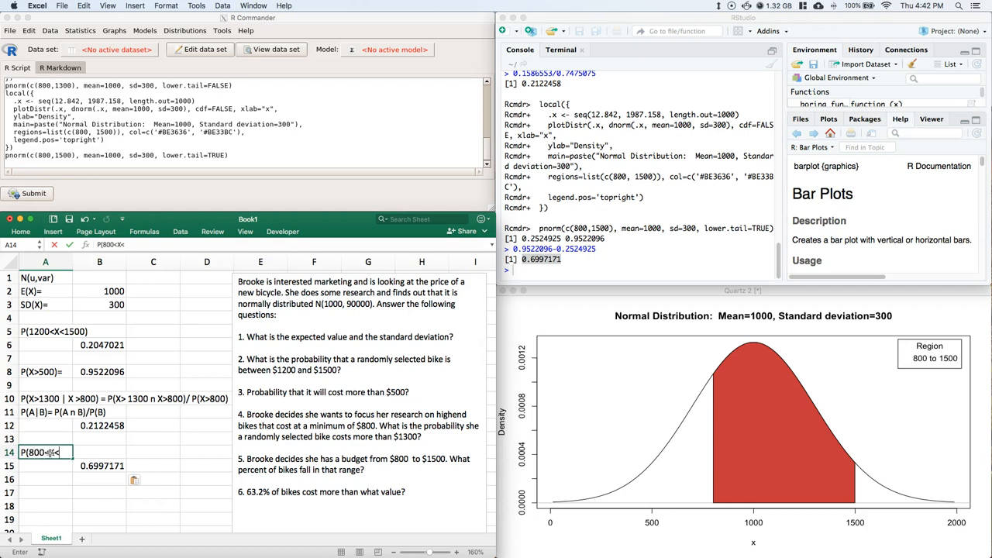
pyautogui.write('<1500)=')
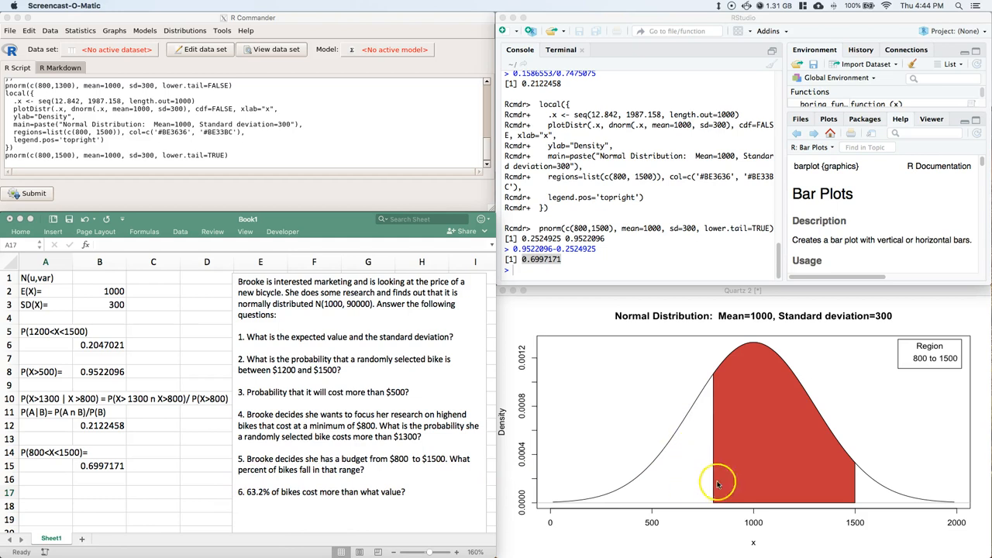
pyautogui.moveTo(850, 479)
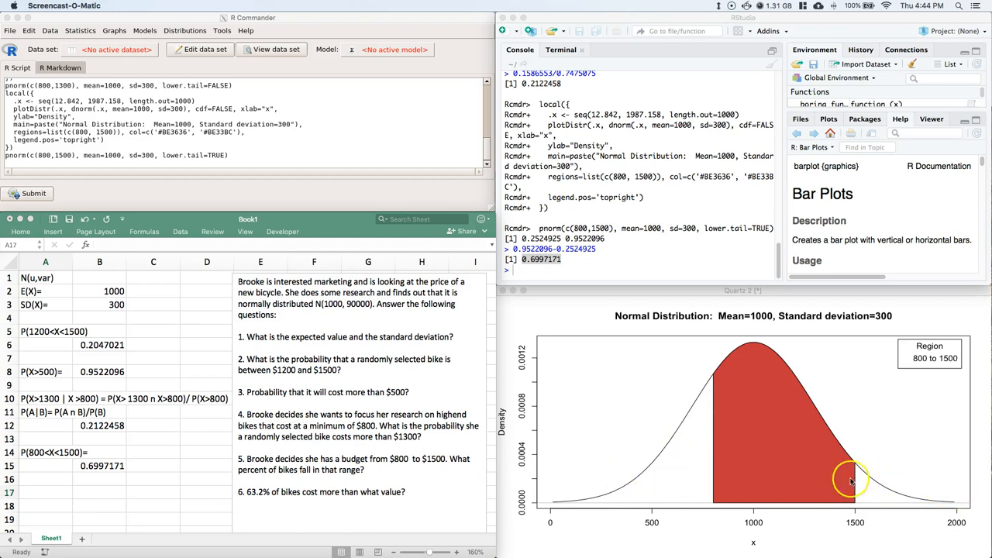
pyautogui.moveTo(844, 489)
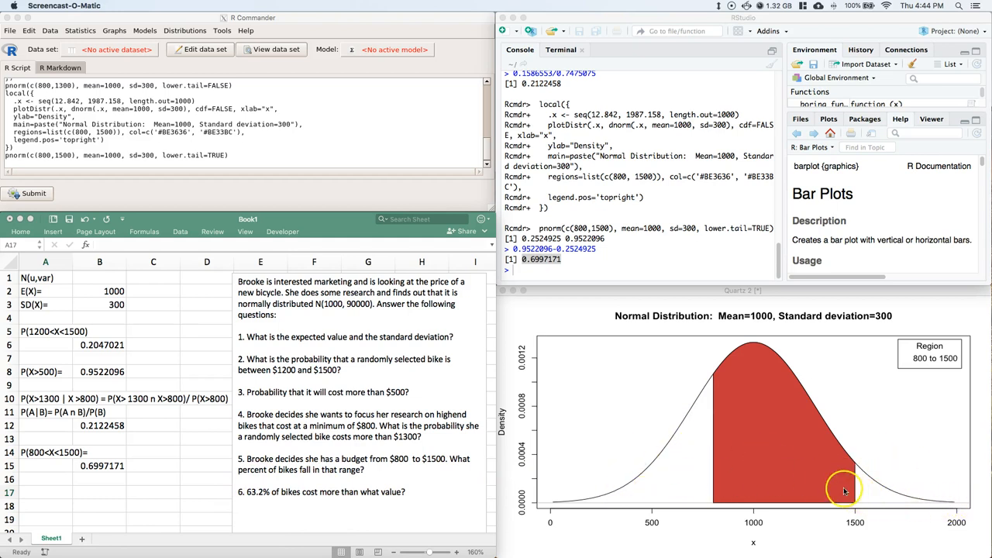
pyautogui.moveTo(949, 503)
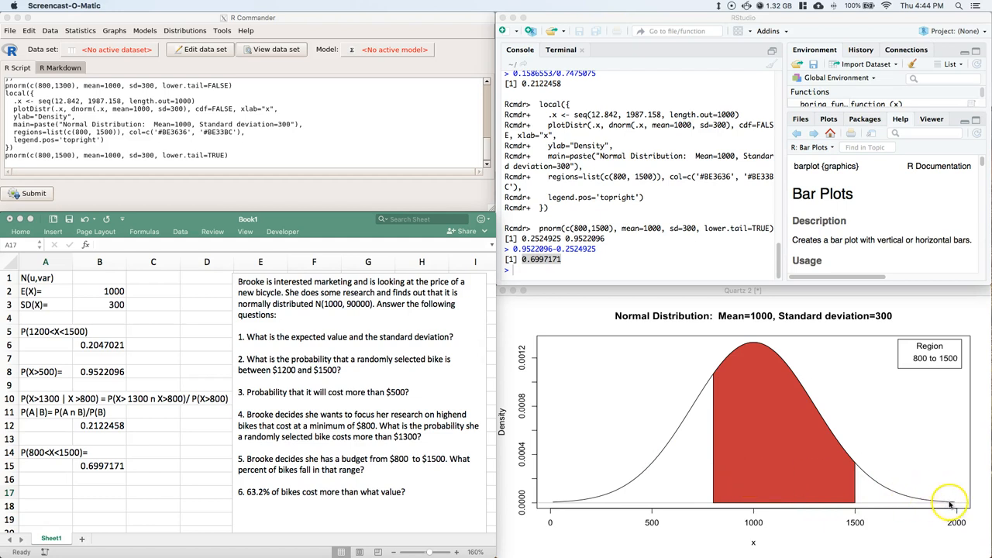
pyautogui.moveTo(682, 417)
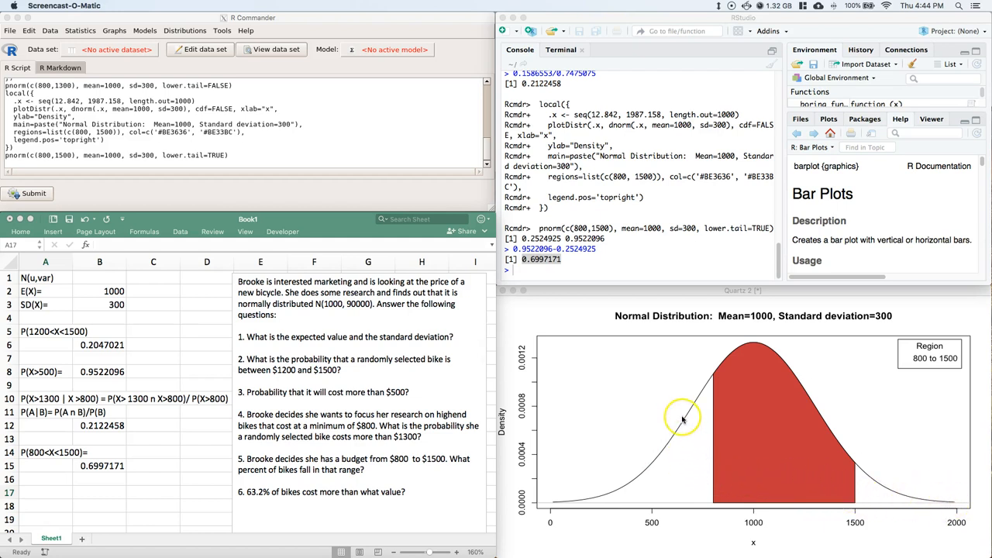
pyautogui.moveTo(943, 505)
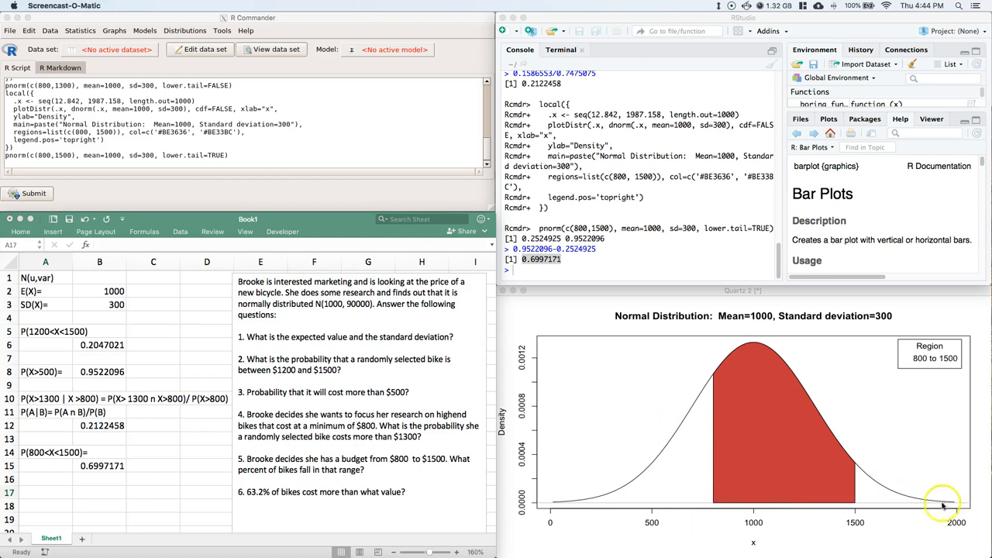
pyautogui.moveTo(757, 496)
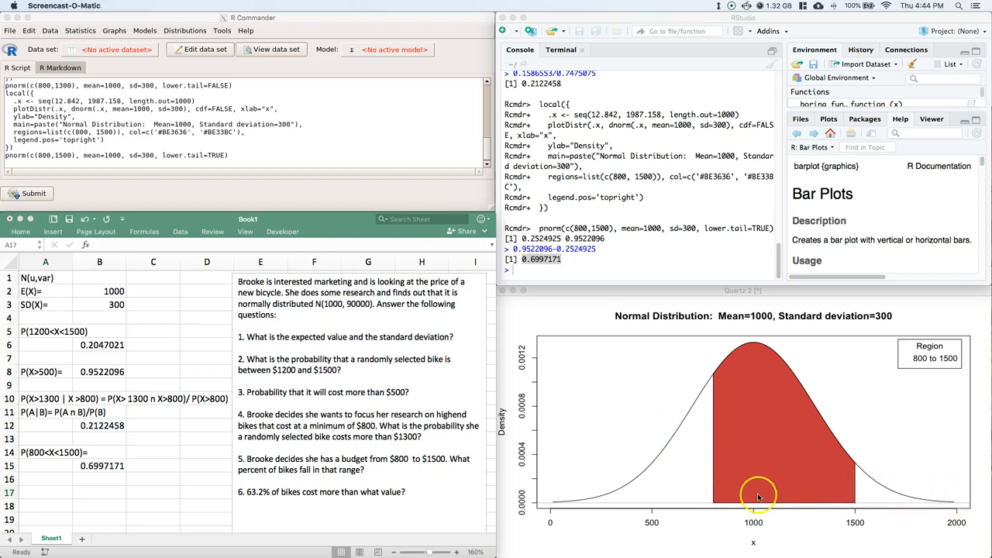
pyautogui.moveTo(756, 476)
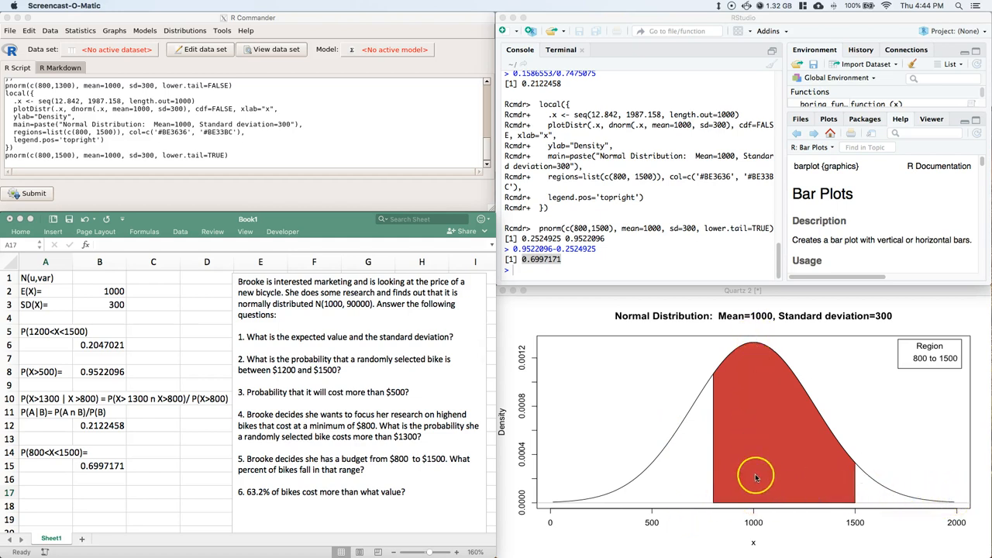
pyautogui.moveTo(740, 504)
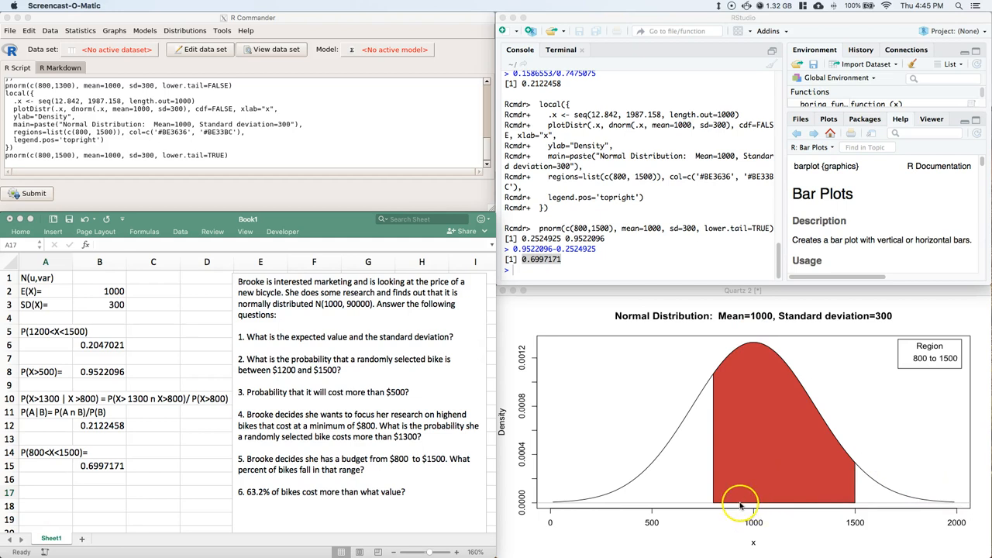
pyautogui.moveTo(725, 502)
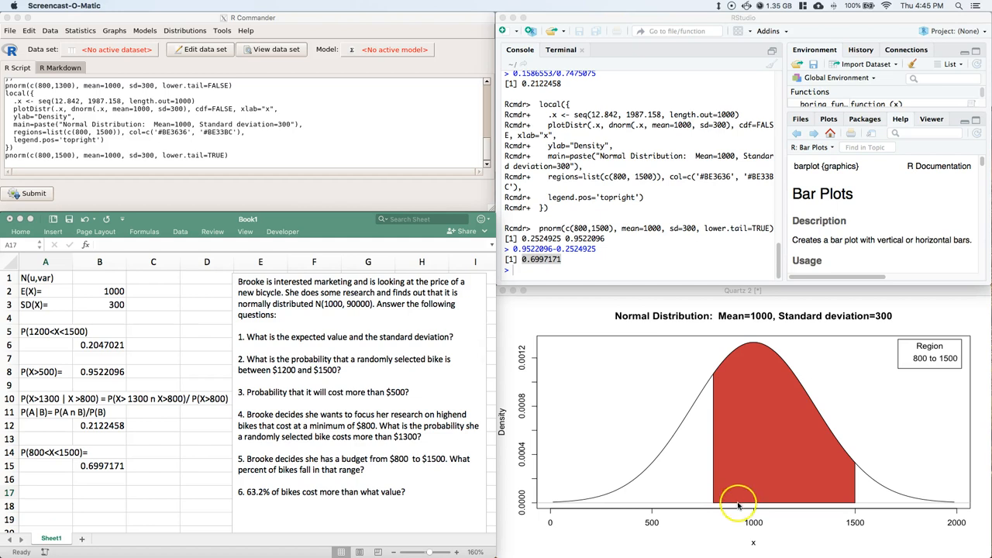
pyautogui.moveTo(736, 502)
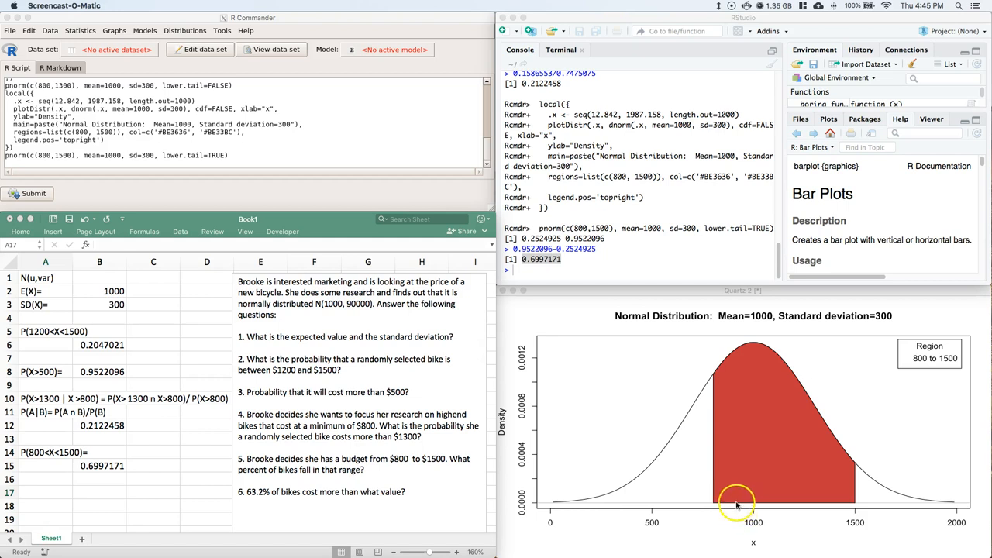
pyautogui.moveTo(732, 504)
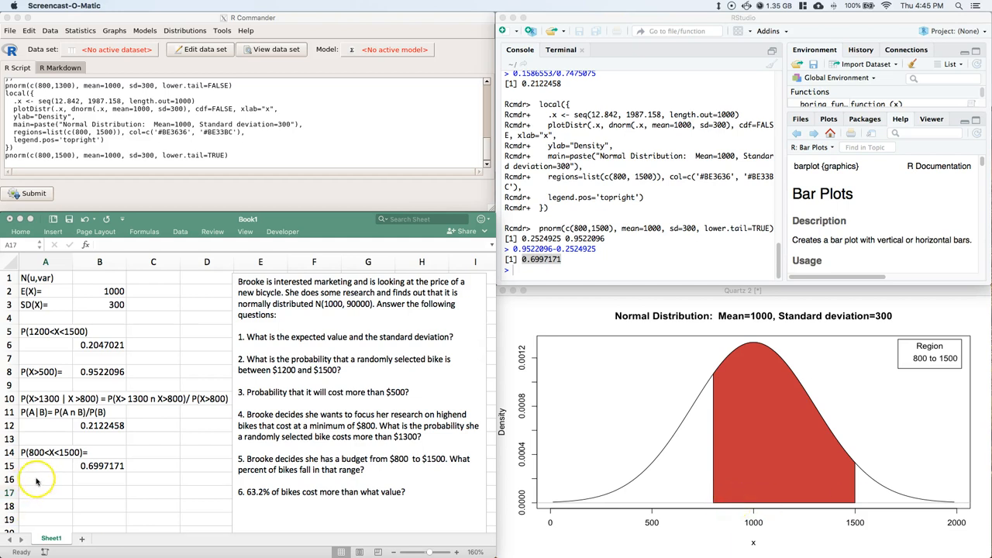
# - Enter the question six label P(X>x)=.632 in cell A17
pyautogui.click(44, 492)
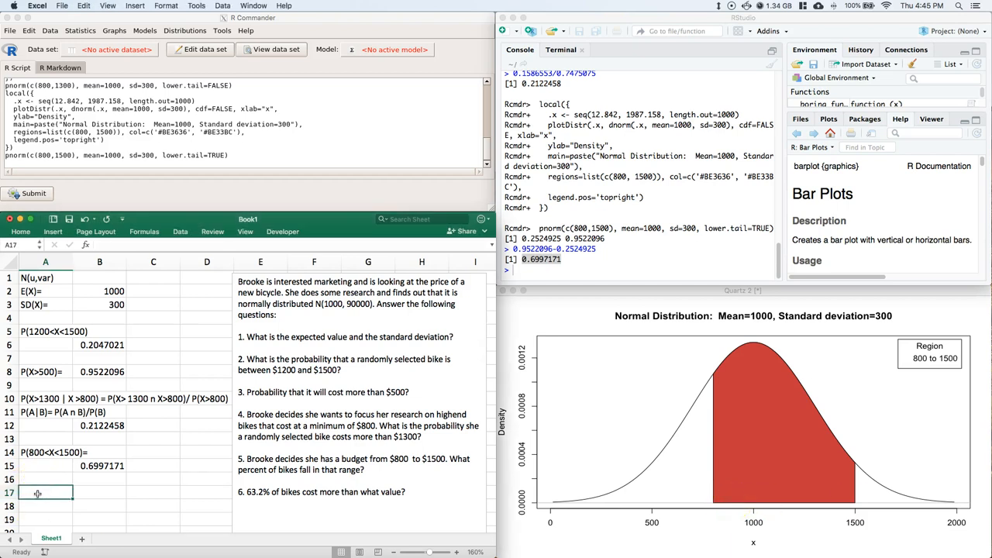
pyautogui.write('P(')
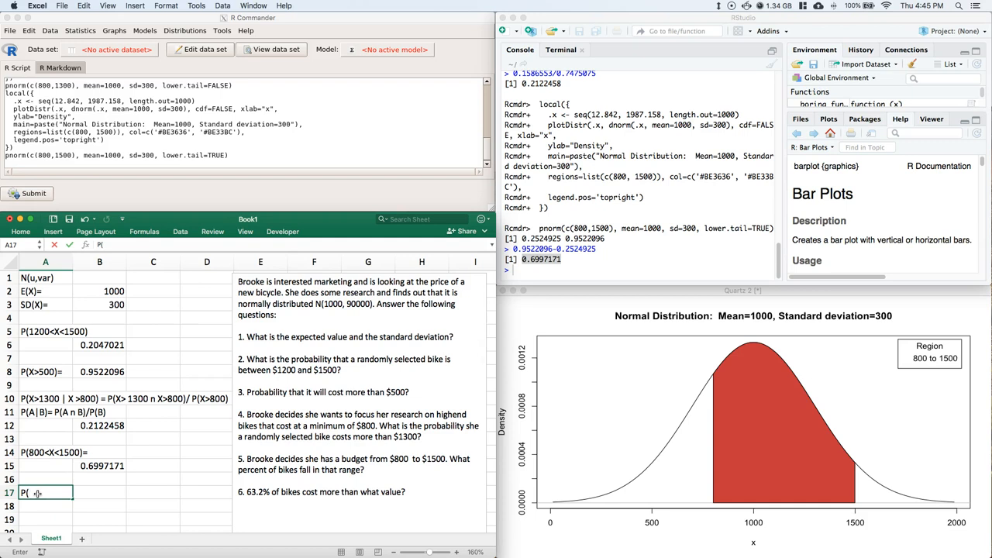
pyautogui.write('X')
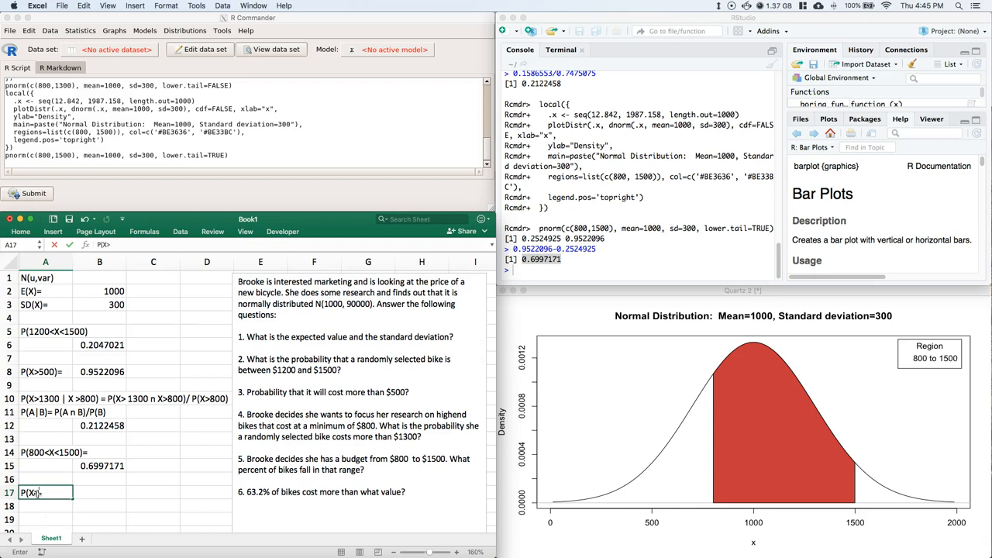
pyautogui.write('>')
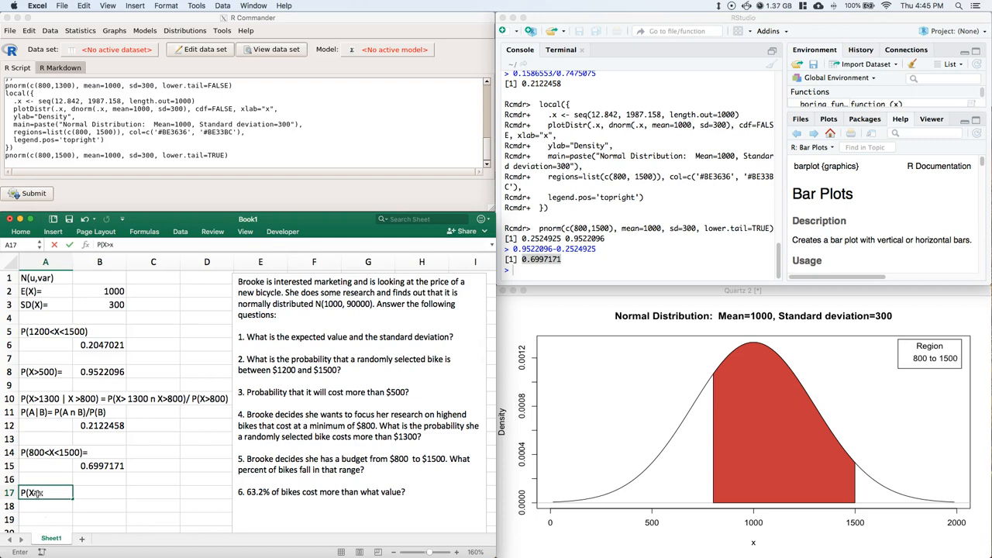
pyautogui.write(')-')
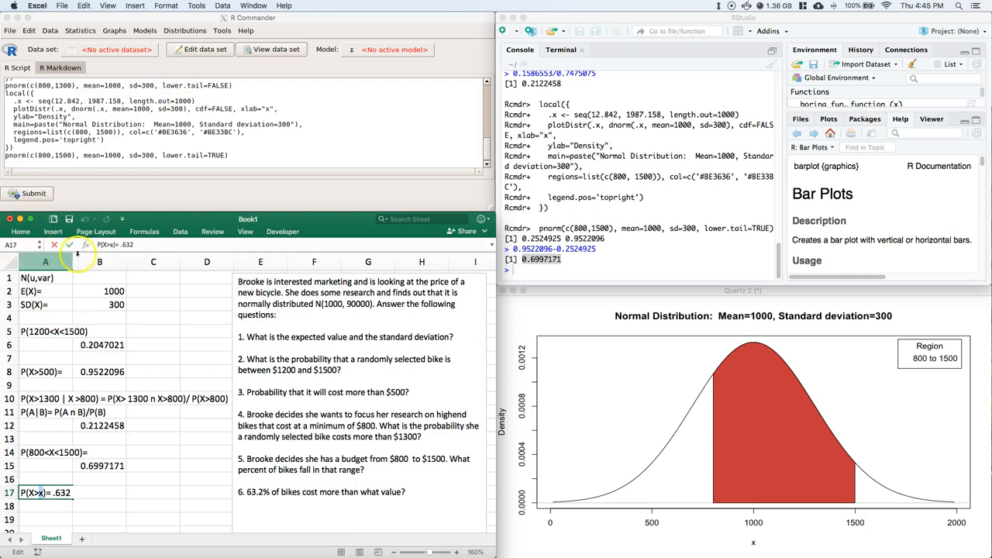
pyautogui.rightClick(35, 492)
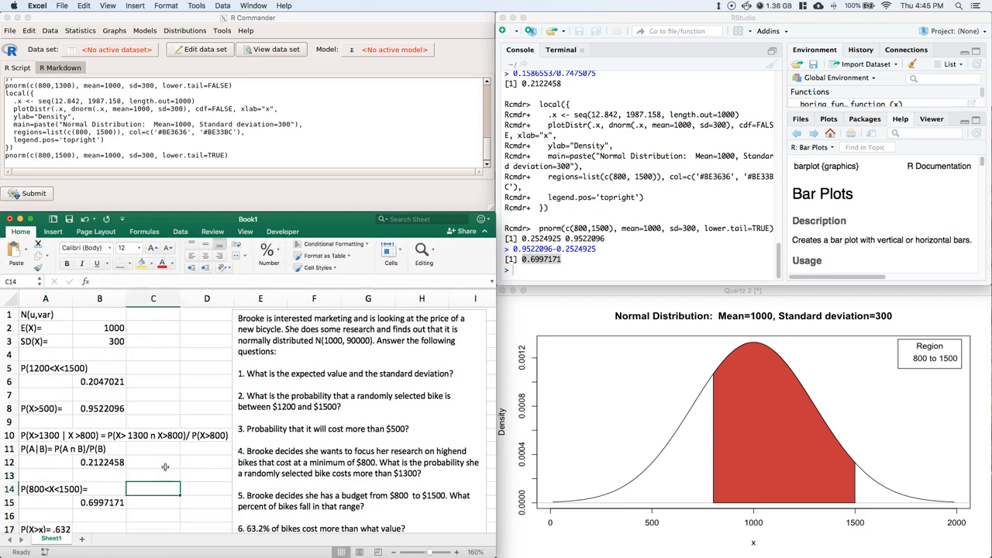
pyautogui.scroll(-3)
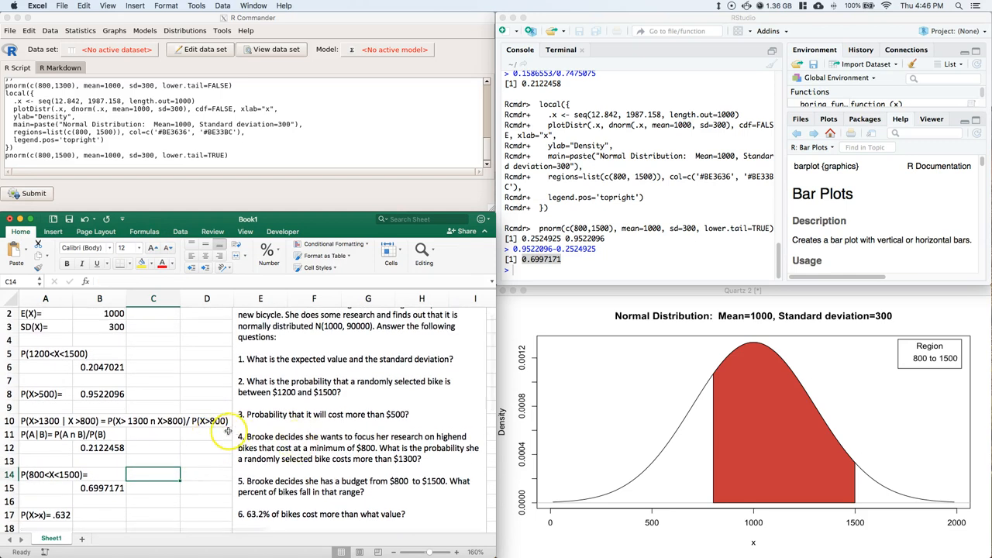
pyautogui.moveTo(669, 372)
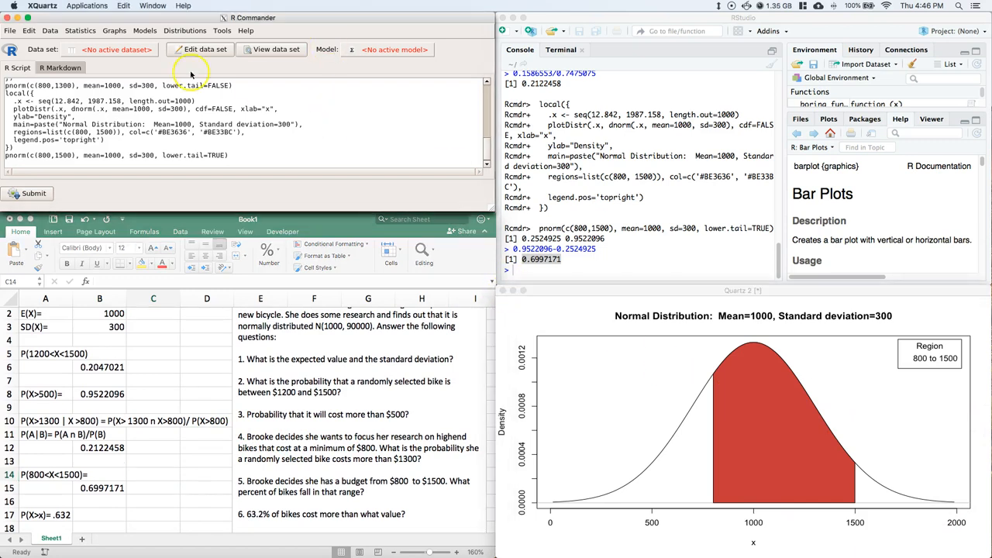
# - Get the upper-tail normal quantile of .632 (mean 1000, SD 300): 898.8535
pyautogui.click(184, 30)
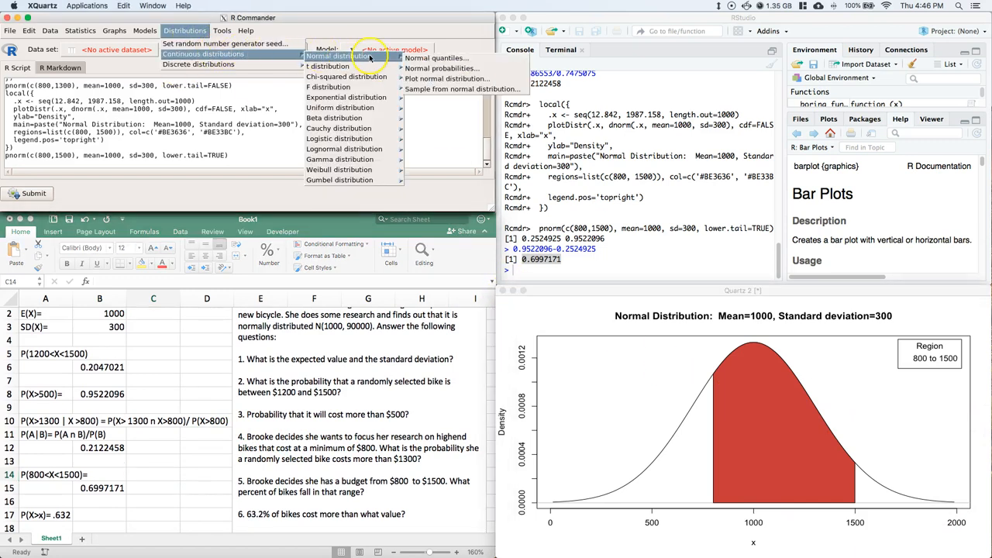
pyautogui.click(436, 57)
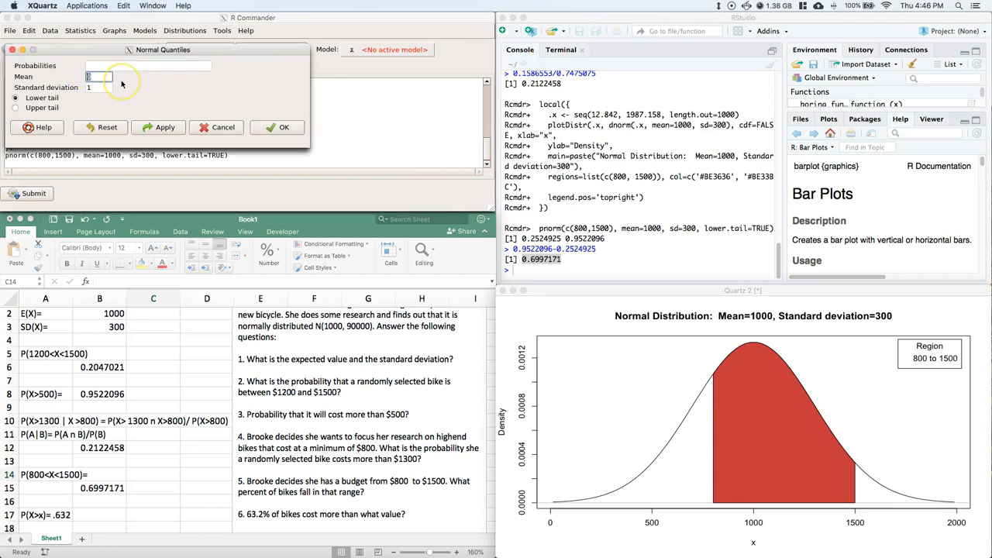
pyautogui.write('1000')
pyautogui.click(98, 87)
pyautogui.write('300')
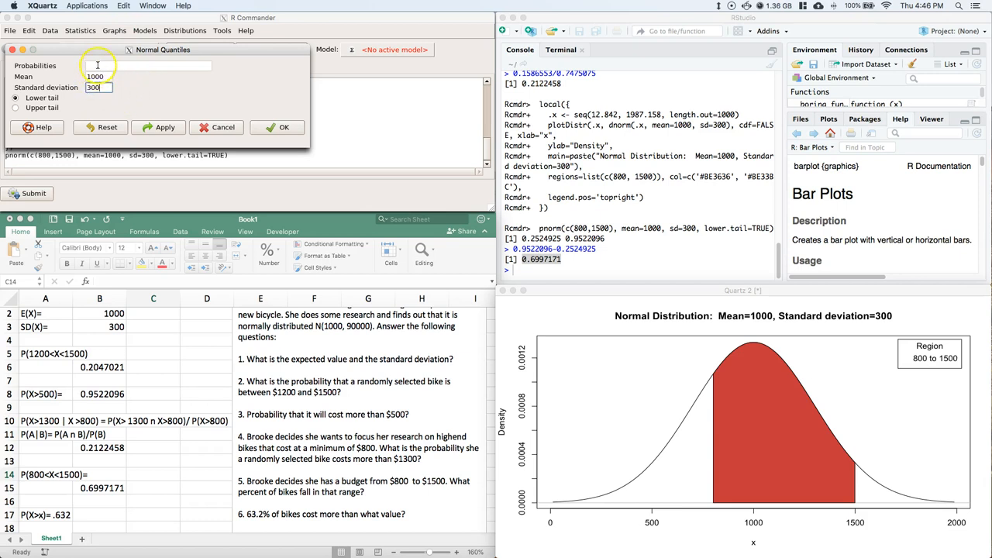
pyautogui.click(147, 65)
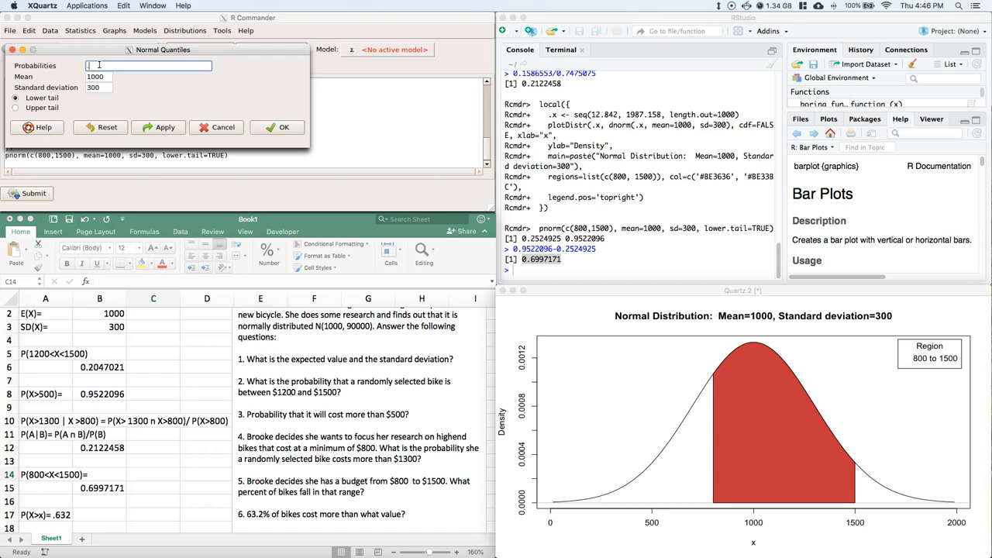
pyautogui.write('.632')
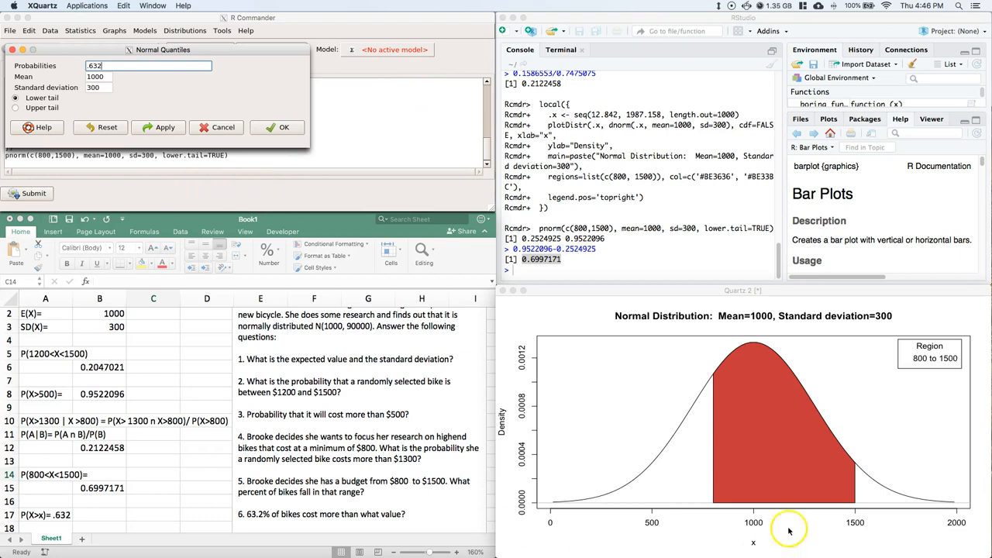
pyautogui.moveTo(715, 487)
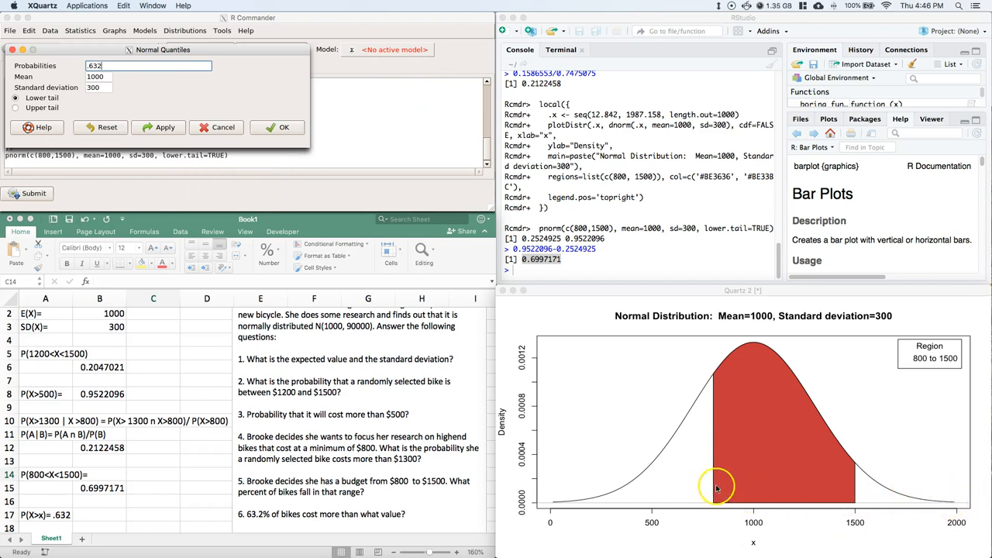
pyautogui.moveTo(923, 505)
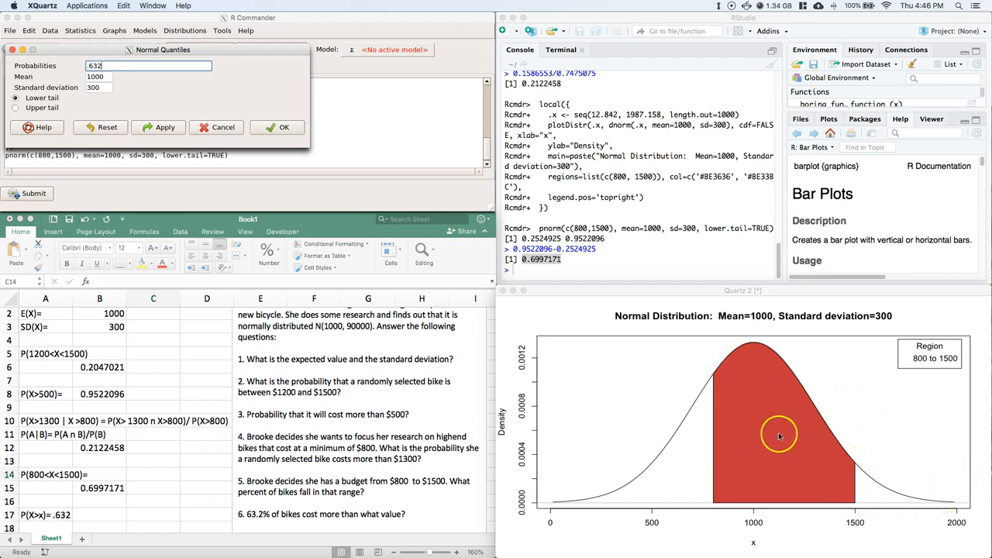
pyautogui.moveTo(828, 368)
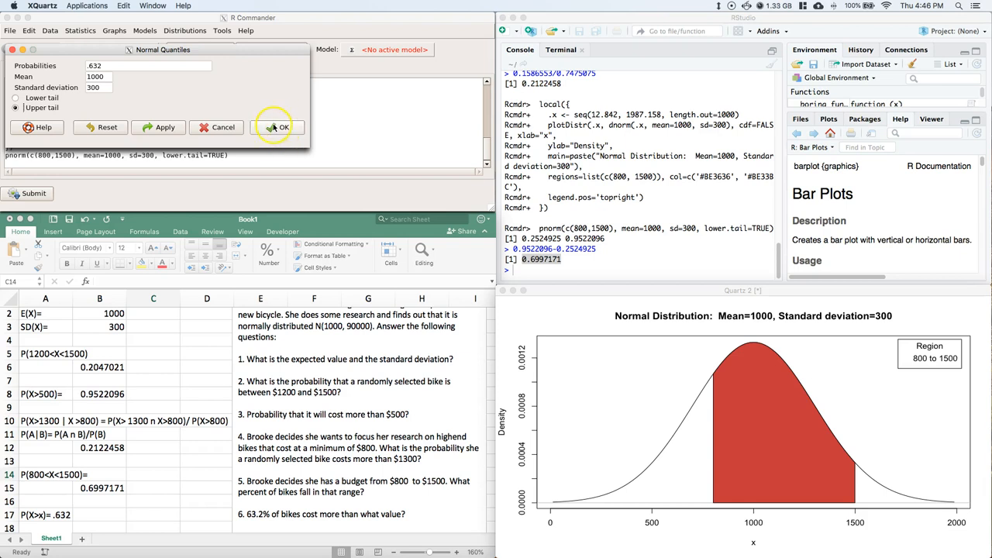
pyautogui.click(279, 127)
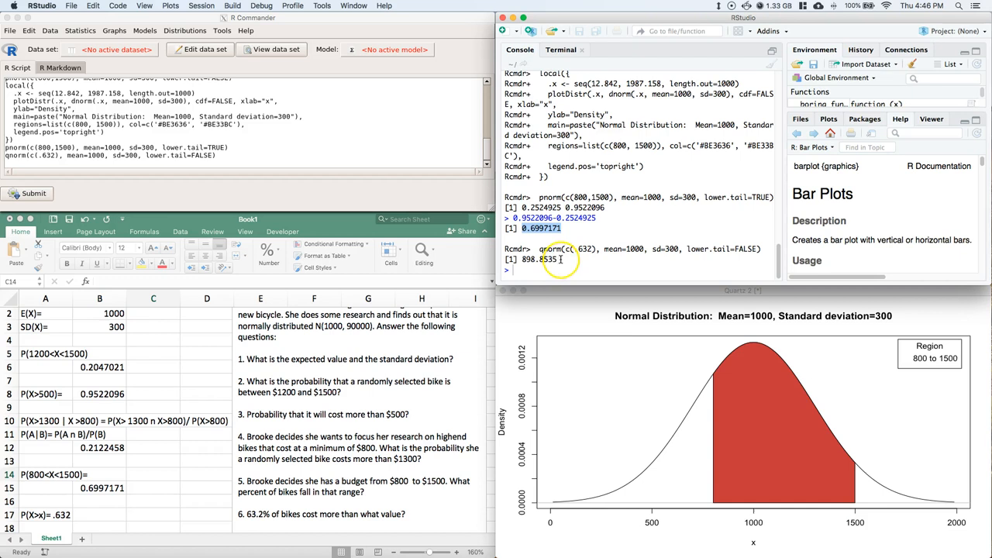
# - Copy 898.8535 from the console into cell B18 and reopen the distributions menu
pyautogui.doubleClick(535, 259)
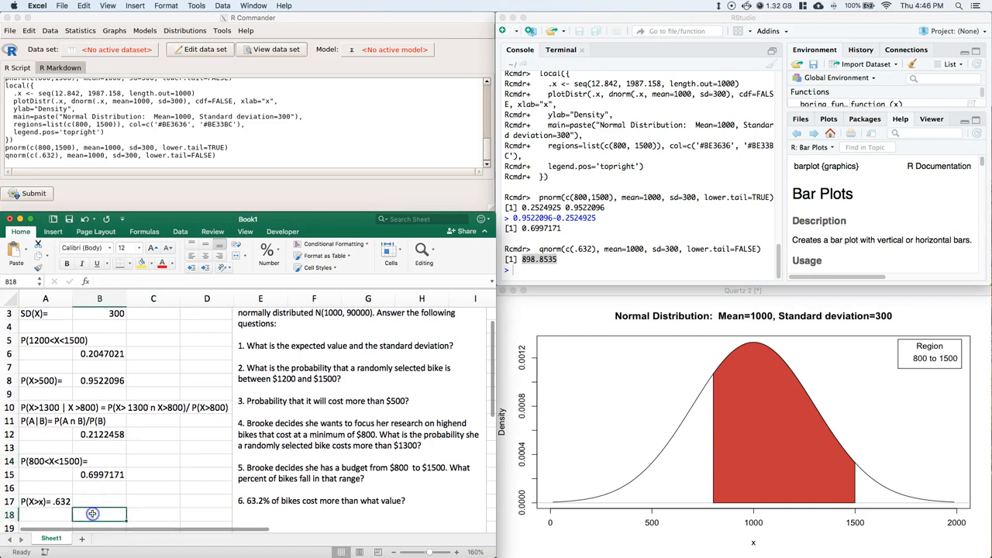
pyautogui.rightClick(92, 514)
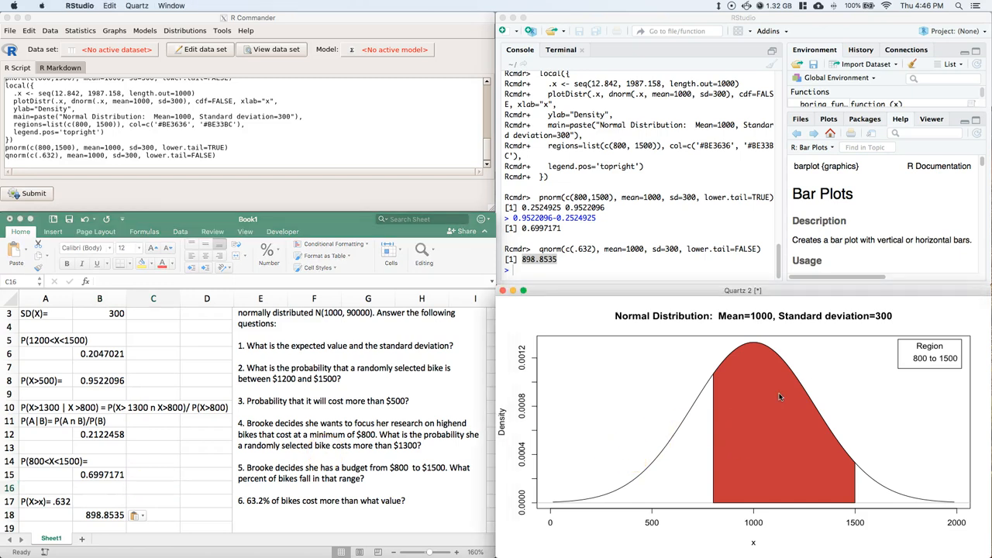
pyautogui.click(184, 30)
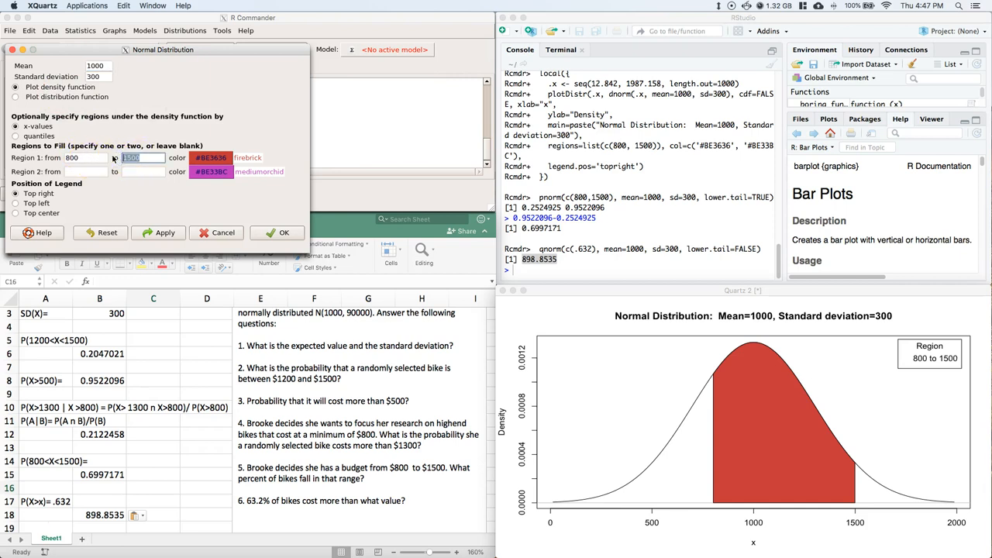
# - Plot the normal curve shading Region 1 from 898.8535 to 2000
pyautogui.write('2000')
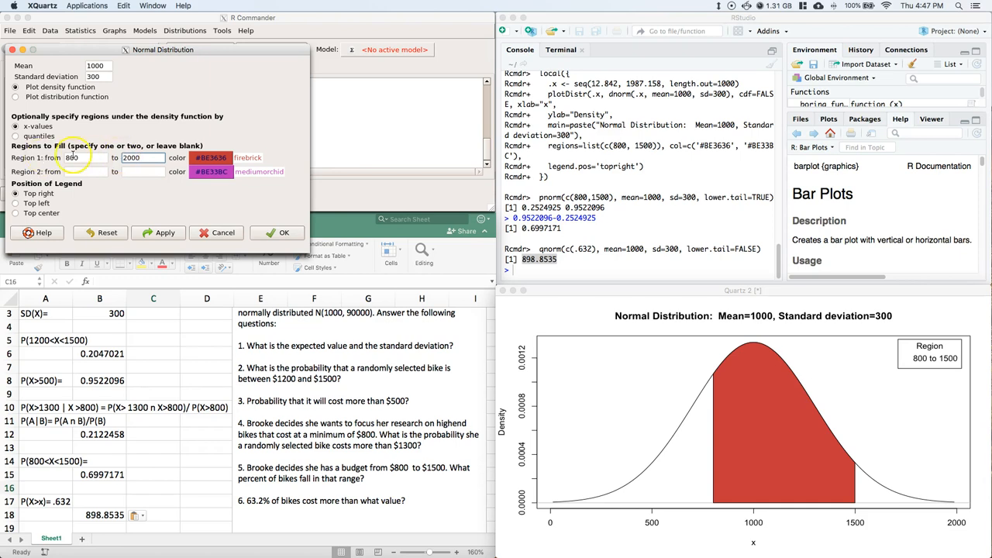
pyautogui.rightClick(71, 157)
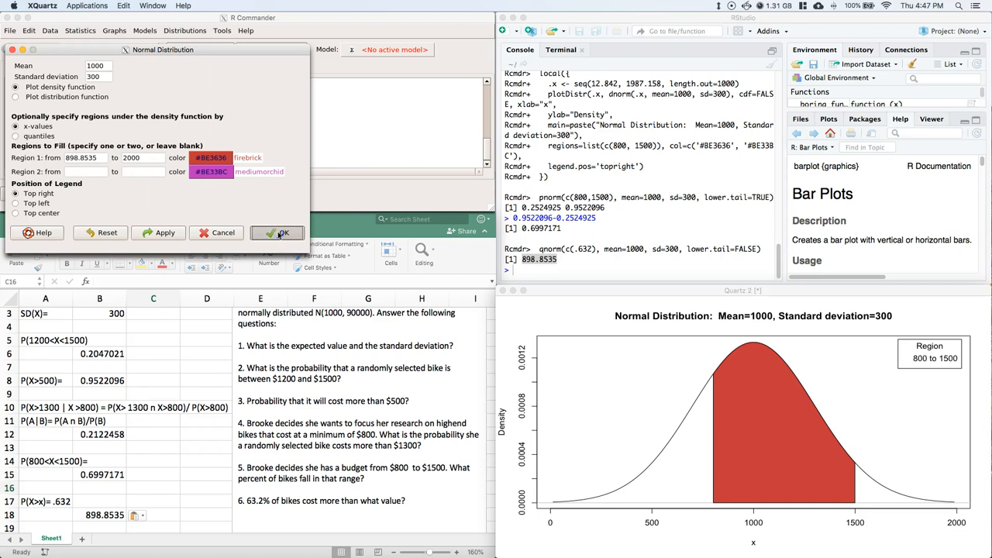
pyautogui.click(276, 232)
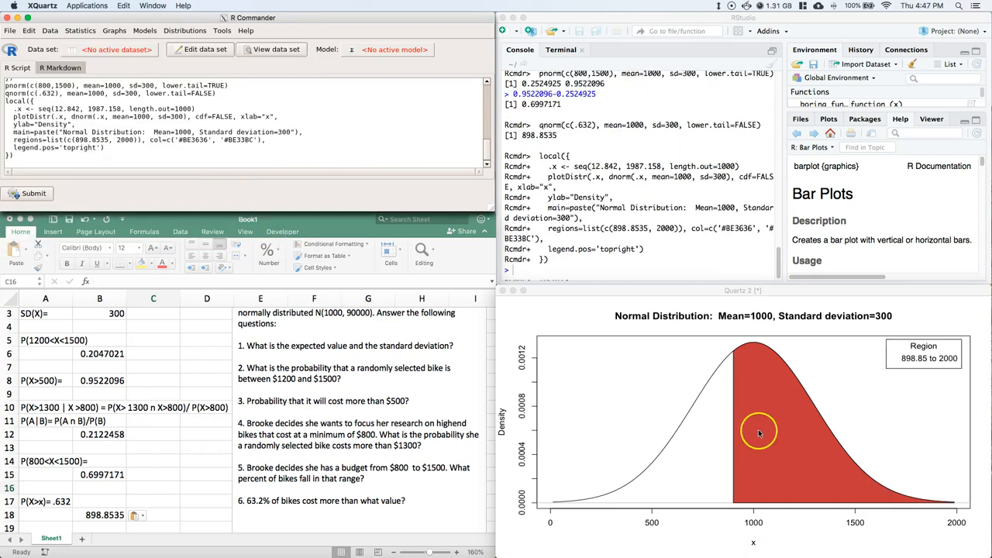
pyautogui.moveTo(740, 417)
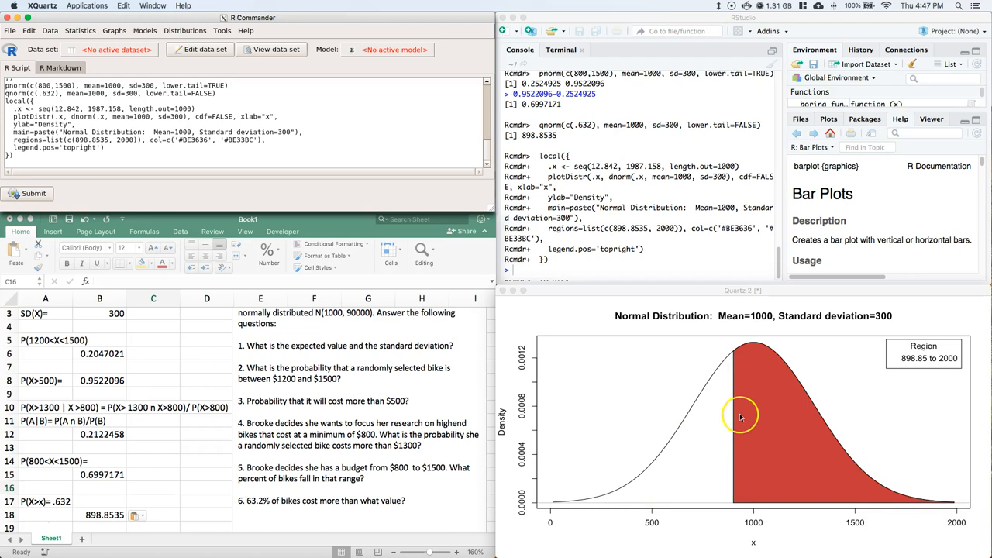
pyautogui.moveTo(733, 394)
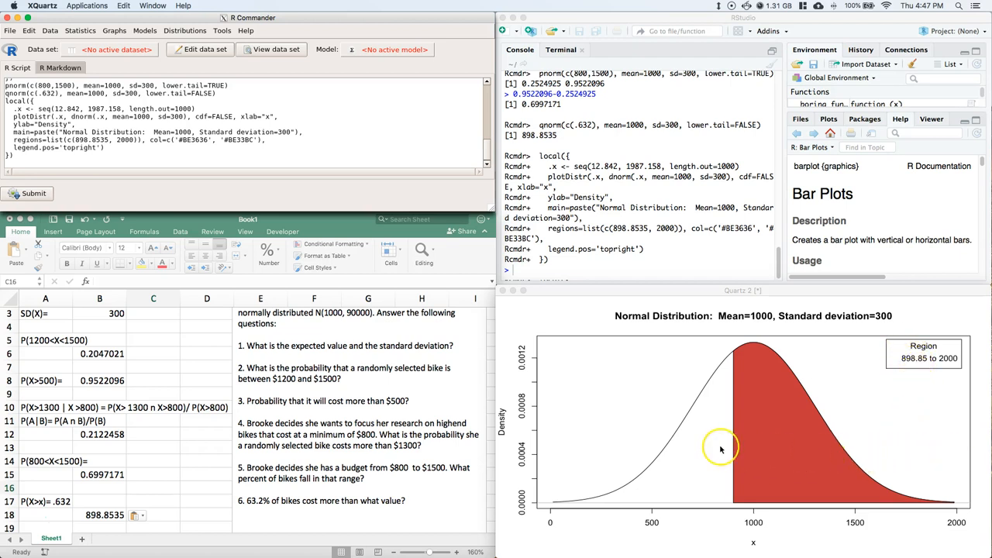
pyautogui.moveTo(665, 523)
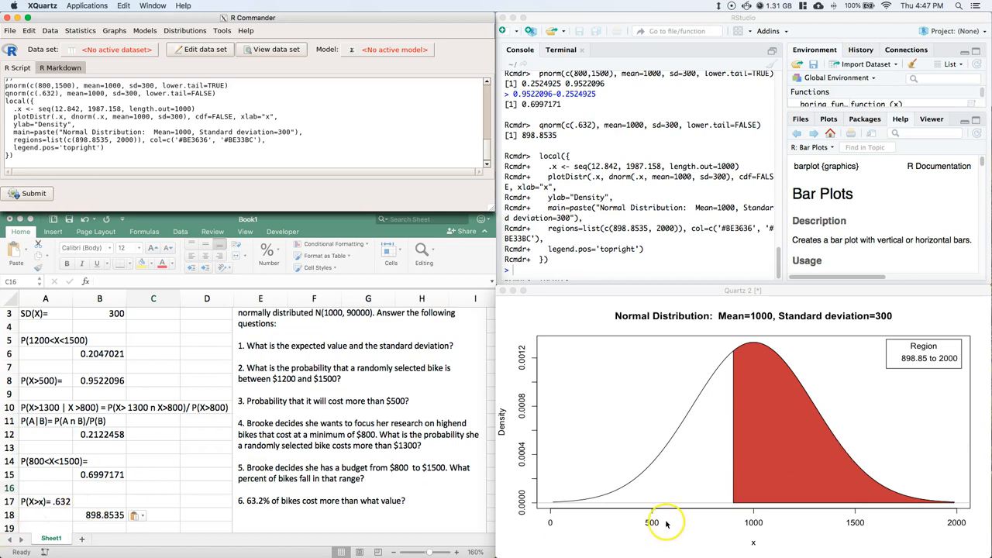
pyautogui.moveTo(634, 490)
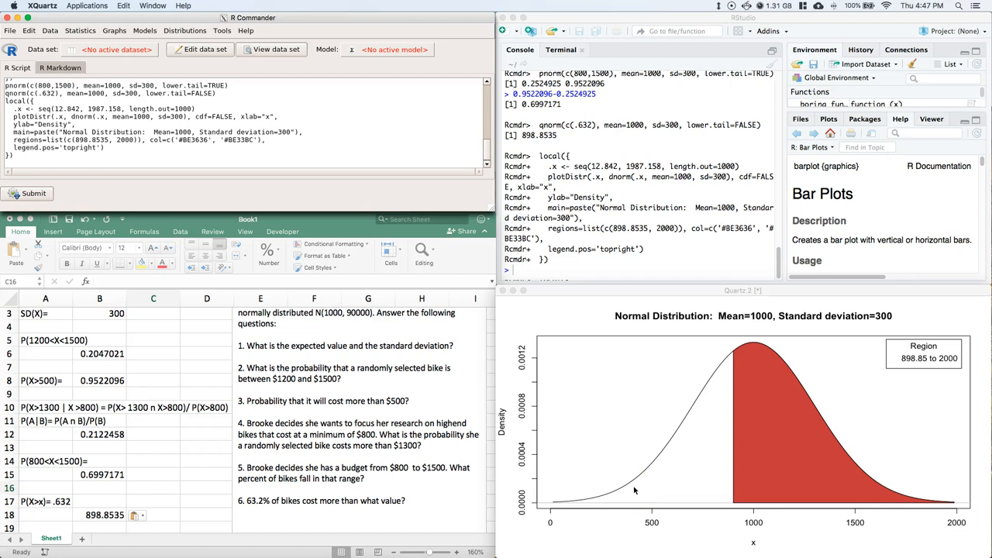
pyautogui.click(153, 487)
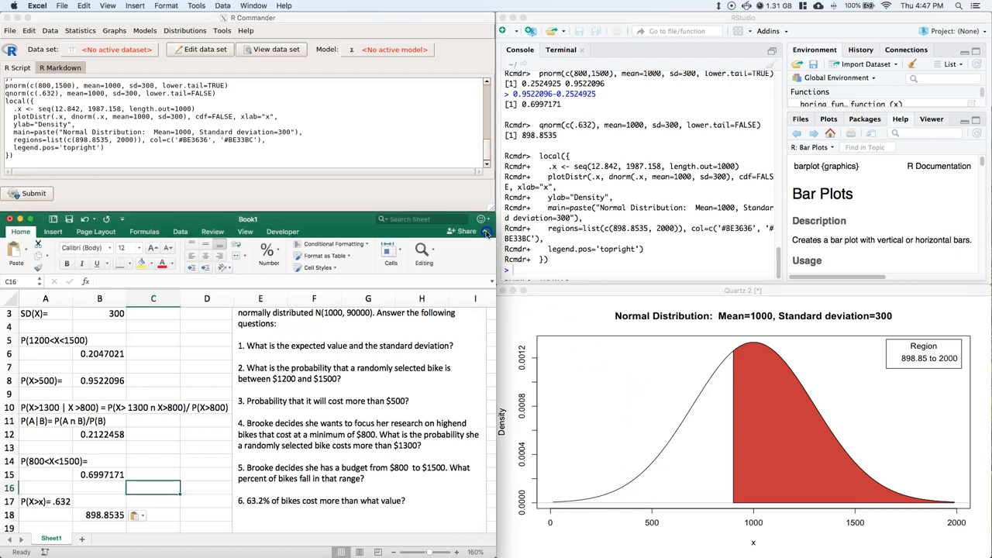